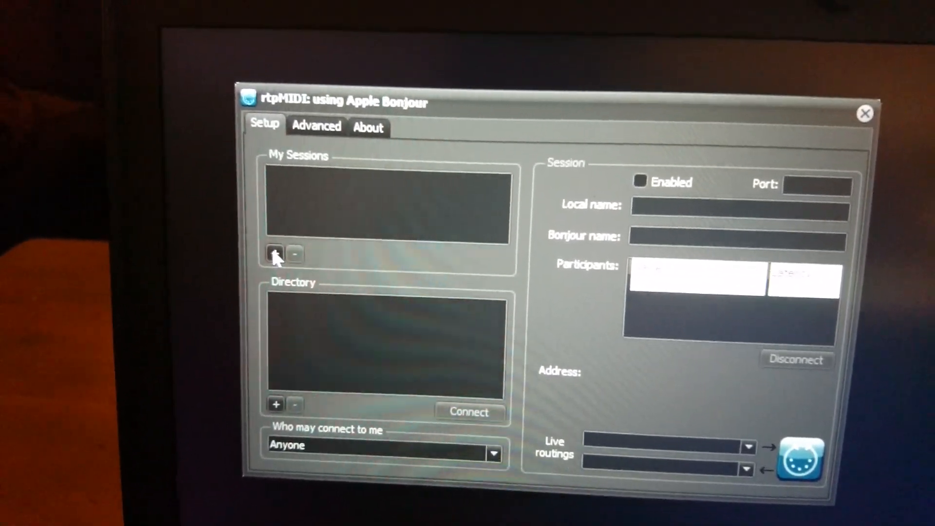
Step: Create a new network MIDI session under My Sessions
{"action": "left_click", "coordinate": [275, 253]}
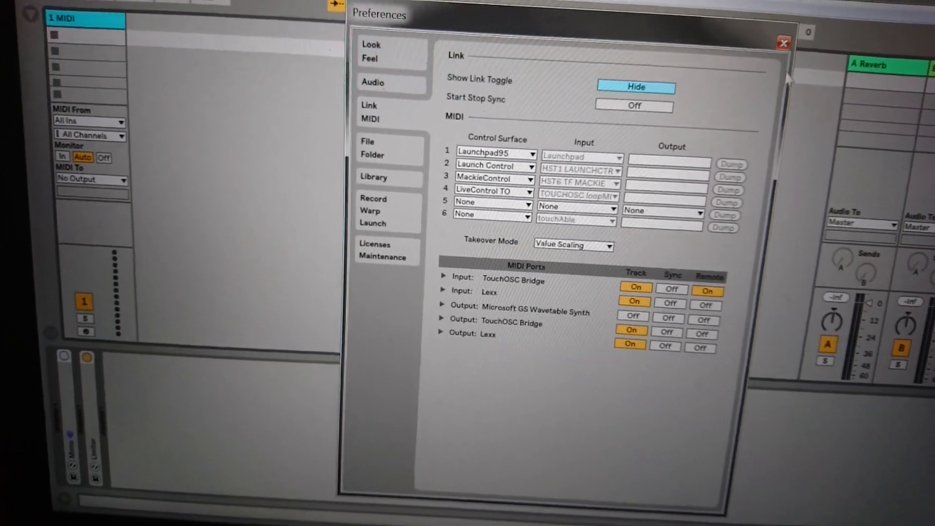
Step: Confirm the Lexx input and output ports are on for Track and close Preferences
{"action": "left_click", "coordinate": [783, 43]}
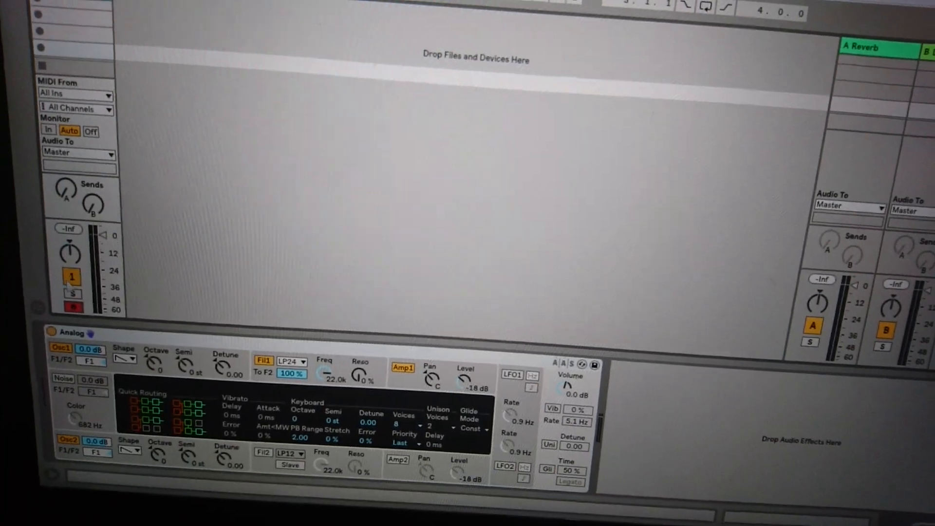
Step: Set the Analog track's MIDI From source to Lexx
{"action": "left_click", "coordinate": [76, 93]}
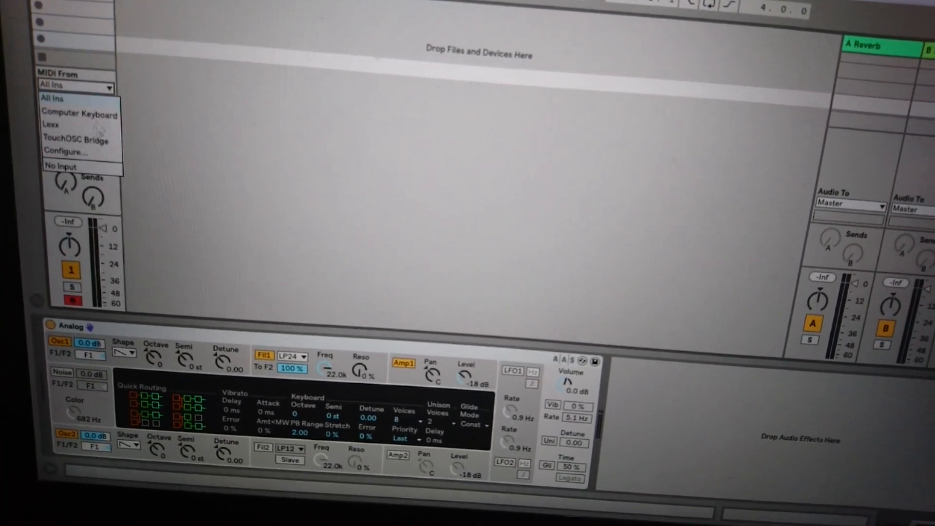
{"action": "left_click", "coordinate": [50, 124]}
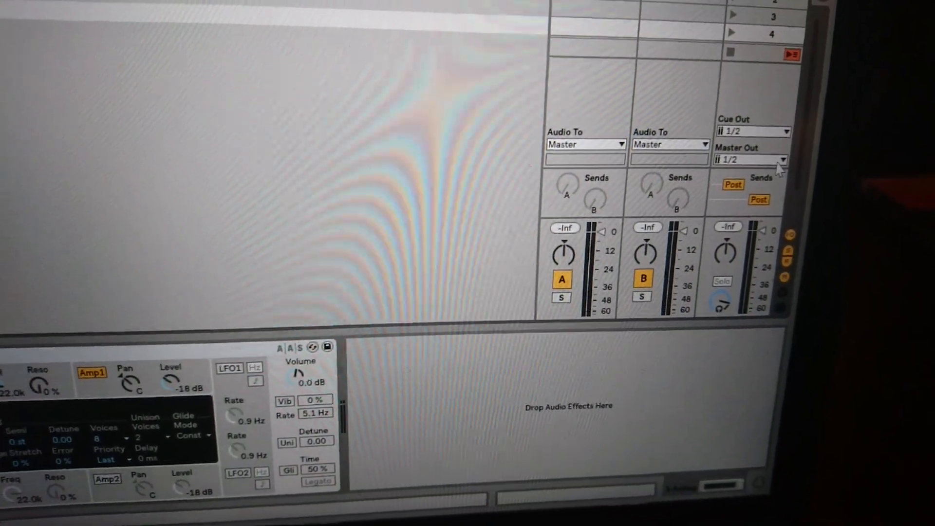
{"action": "left_click", "coordinate": [781, 159]}
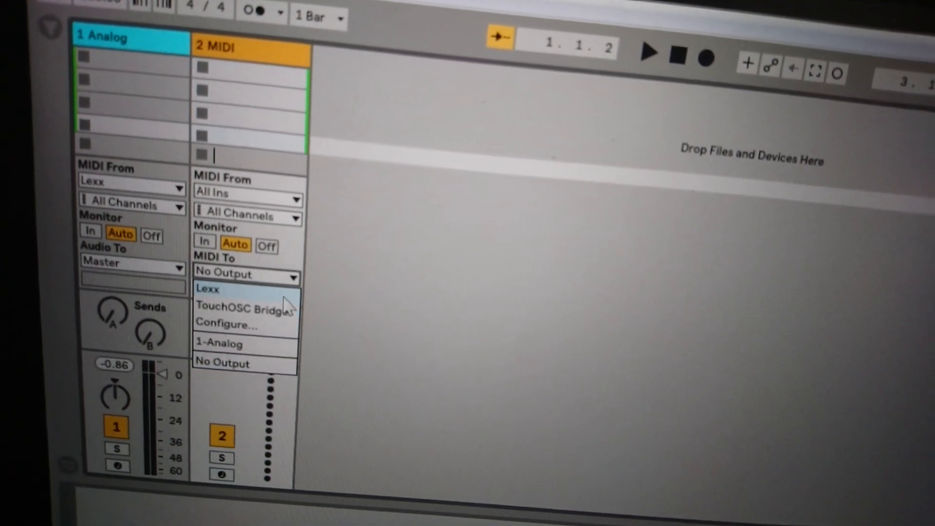
Step: Route the MIDI track's output to Lexx on channel 1 and arm it
{"action": "left_click", "coordinate": [208, 288]}
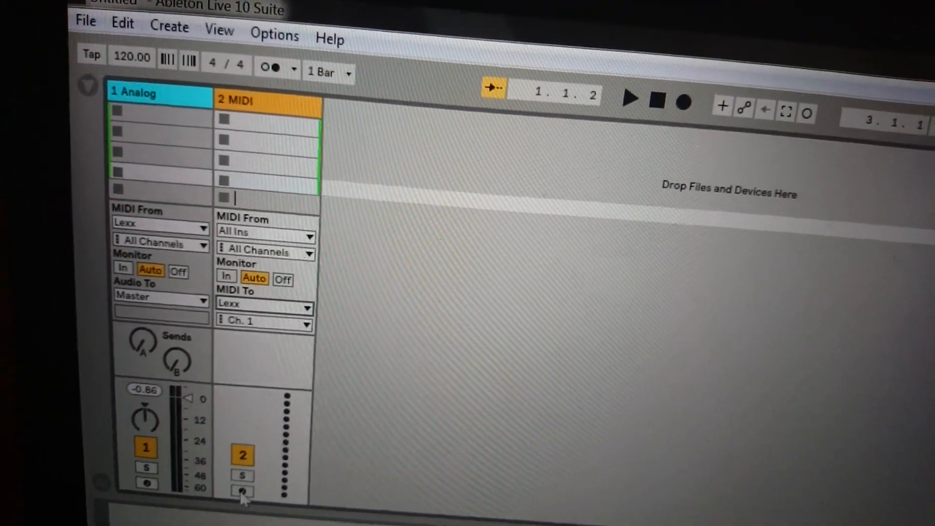
{"action": "left_click", "coordinate": [242, 491]}
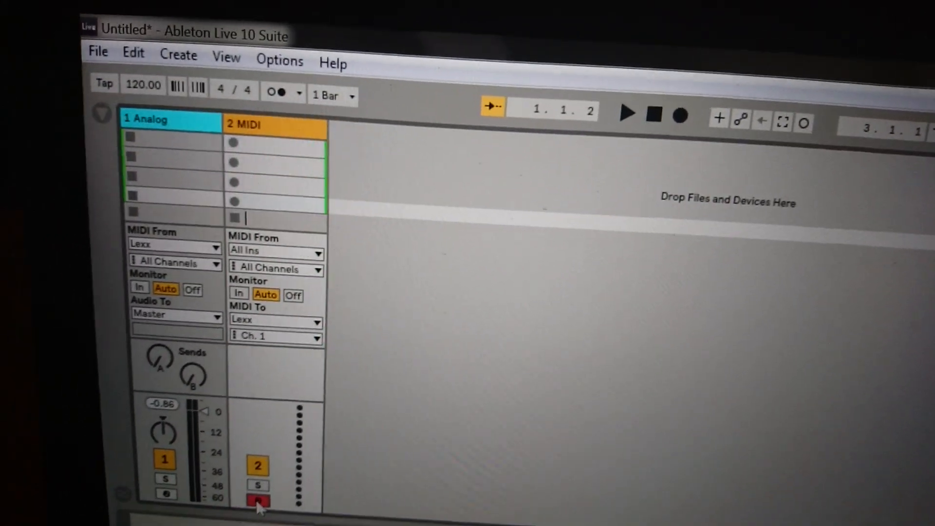